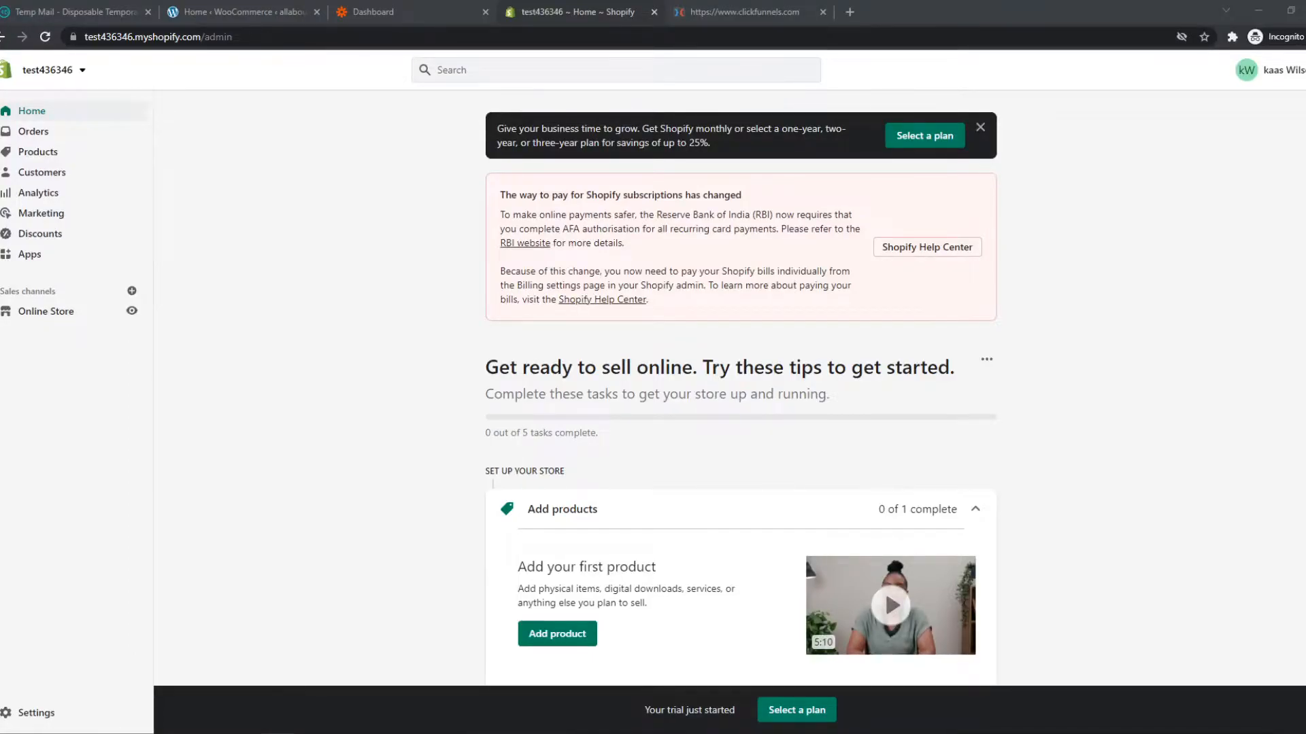
Step: Switch from the ClickFunnels and Shopify tabs to the Zapier dashboard welcome page
click(740, 12)
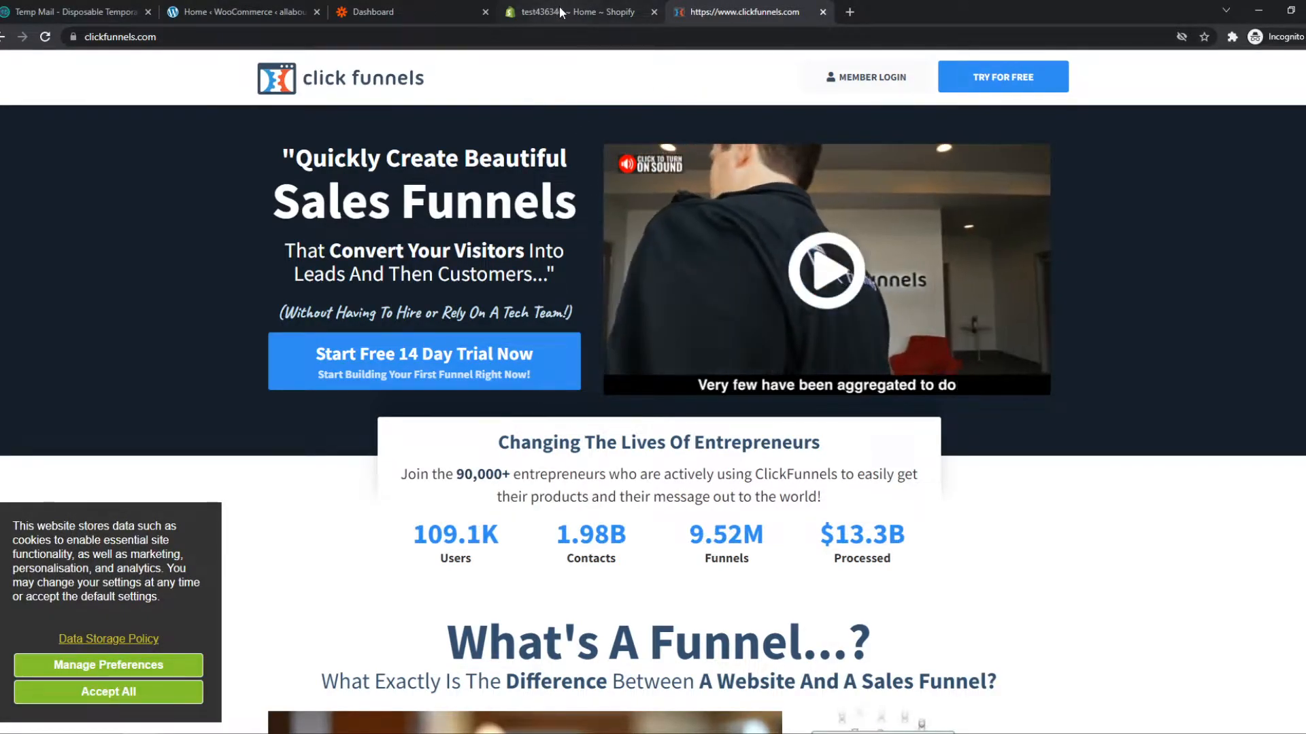
click(574, 12)
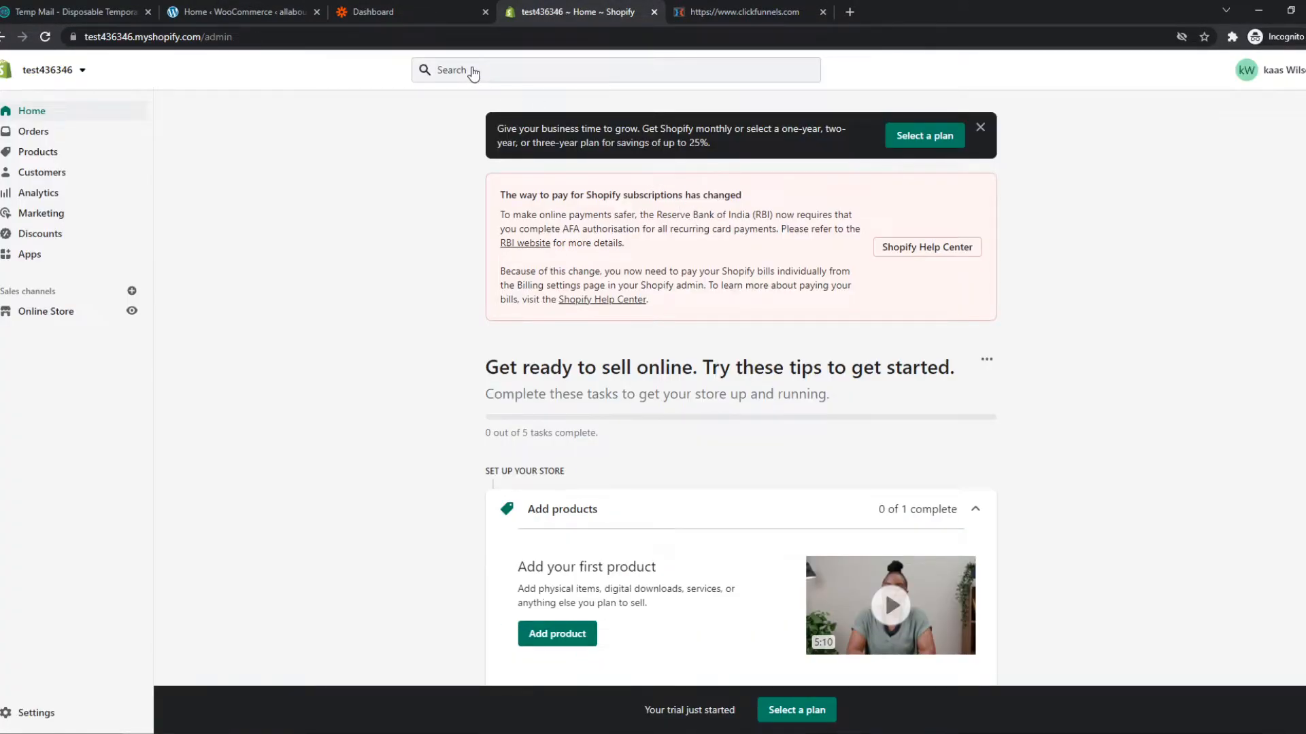
click(406, 12)
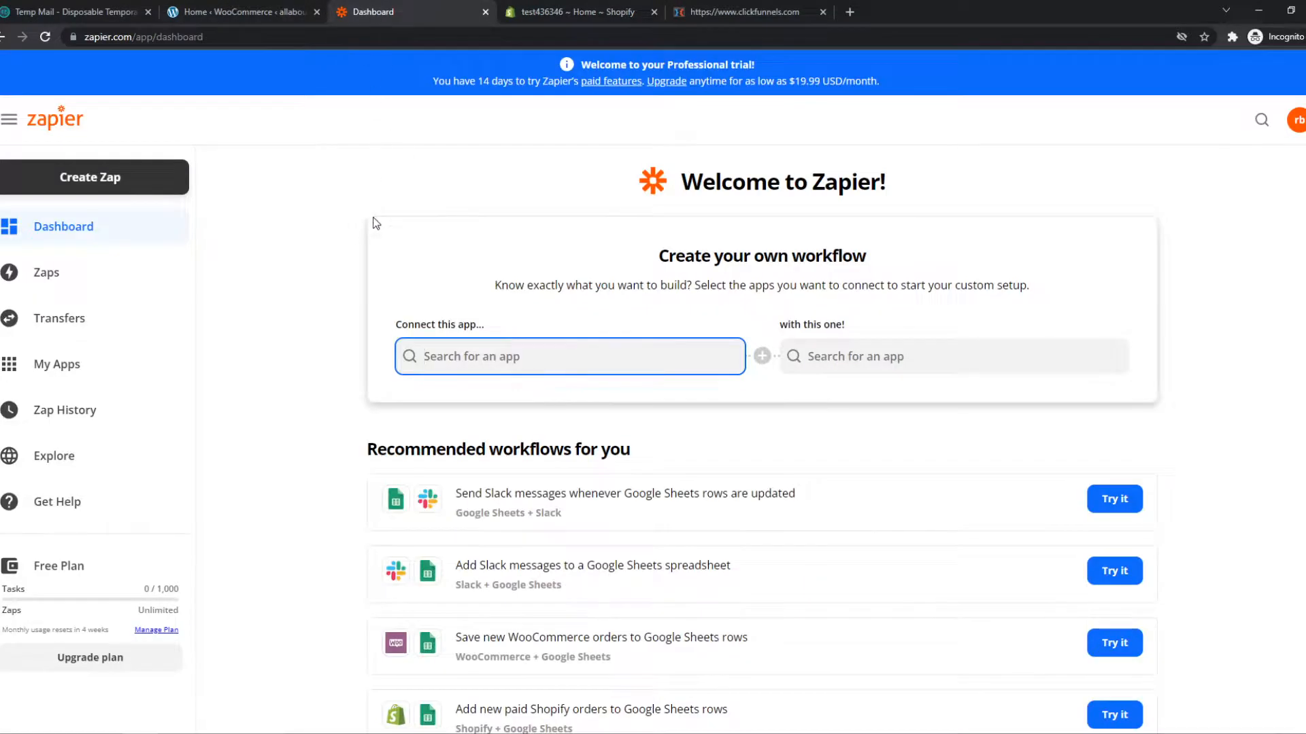
double_click(844, 181)
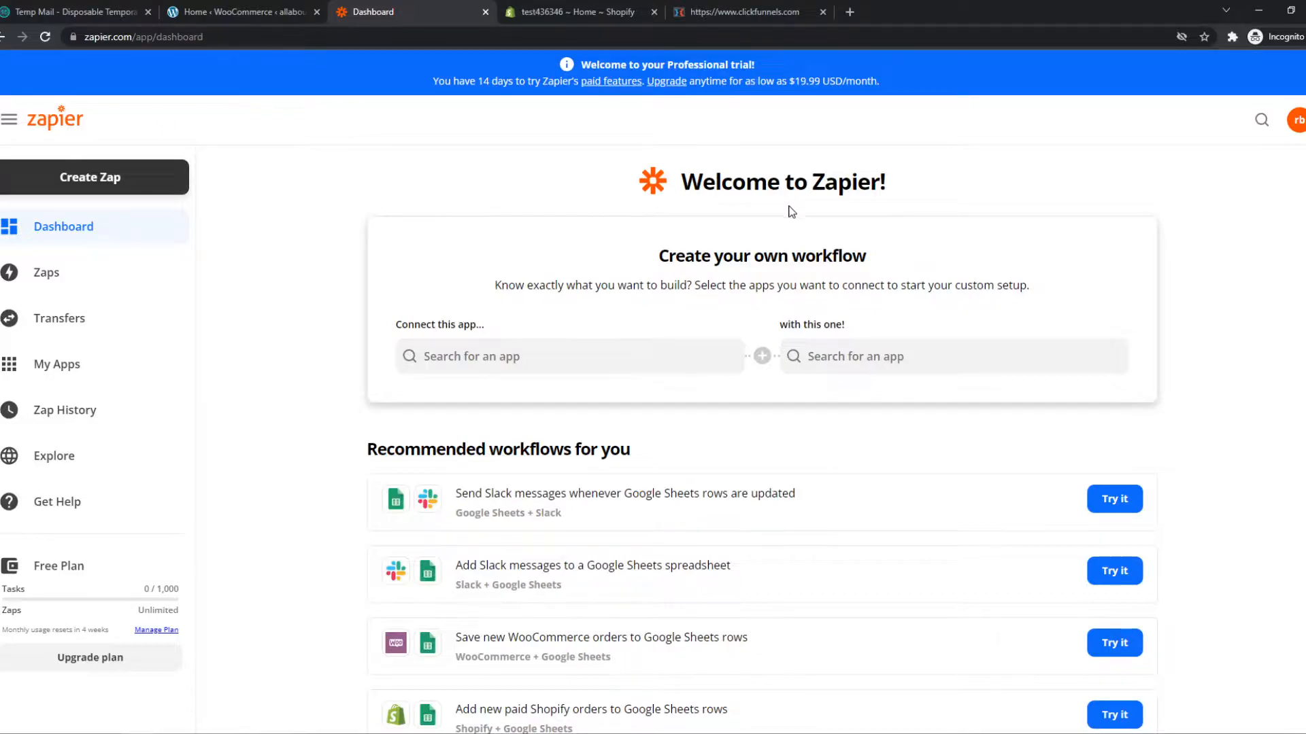
mouse_move(298, 179)
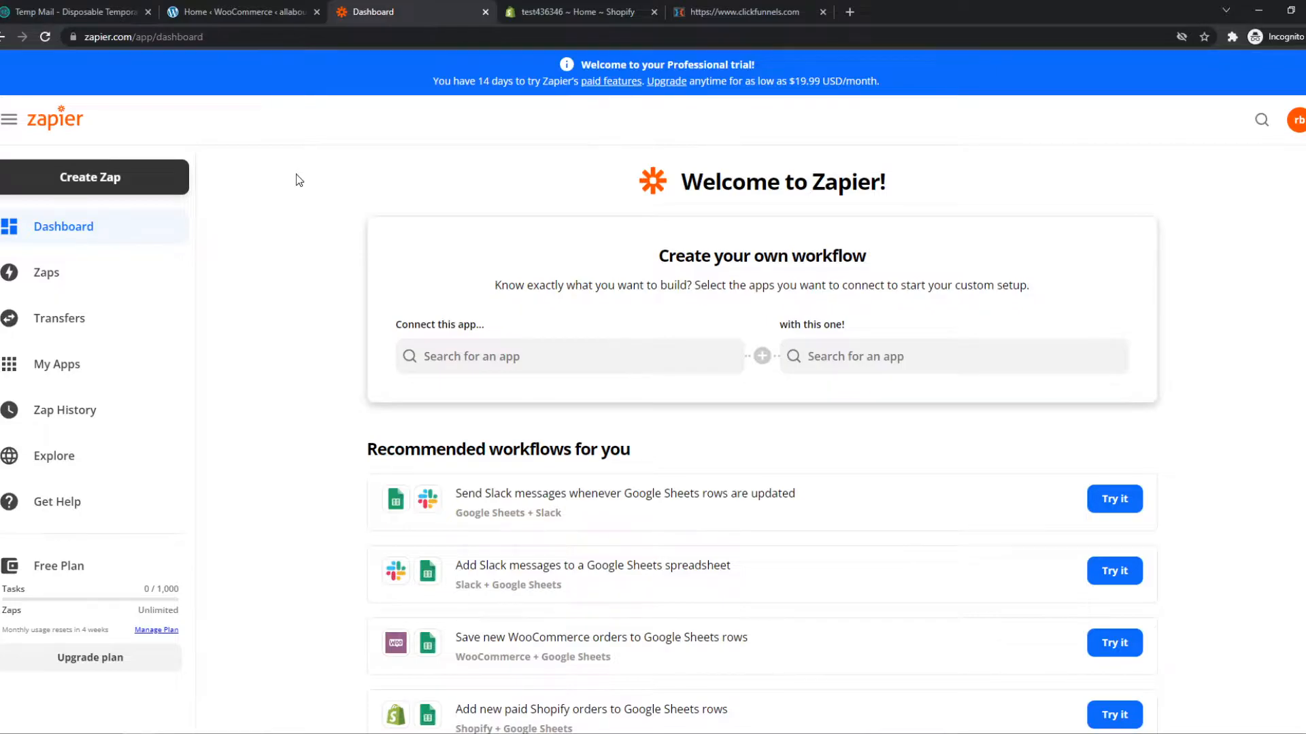
mouse_move(228, 231)
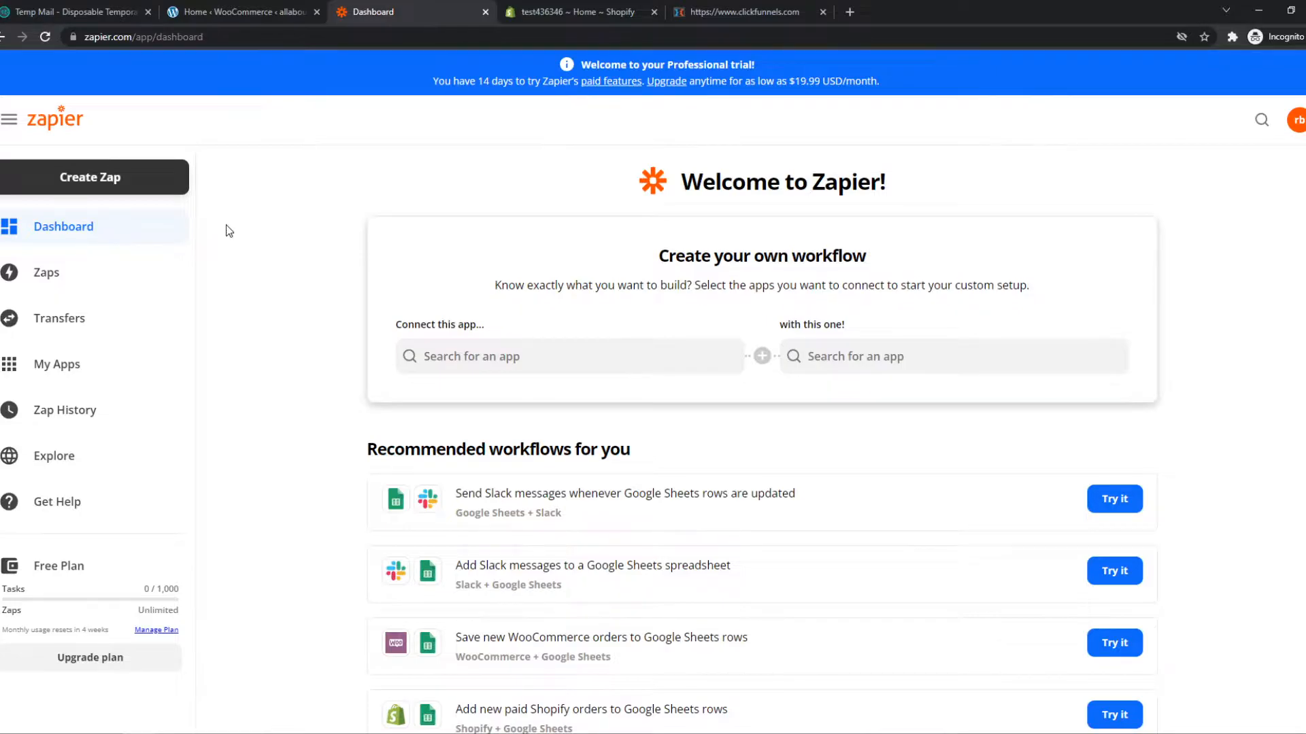
Step: Create a new Zap and choose ClickFunnels as the trigger app by searching 'clikc'
click(90, 177)
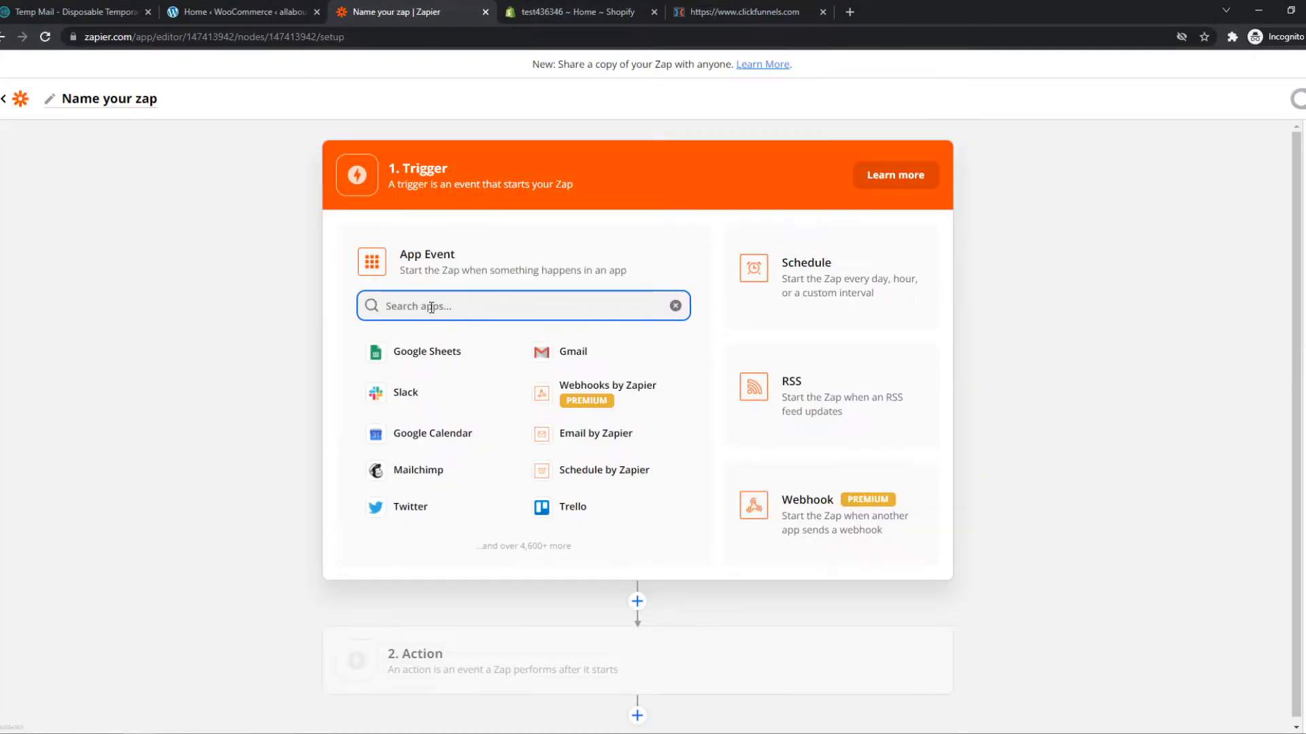
text(clikc)
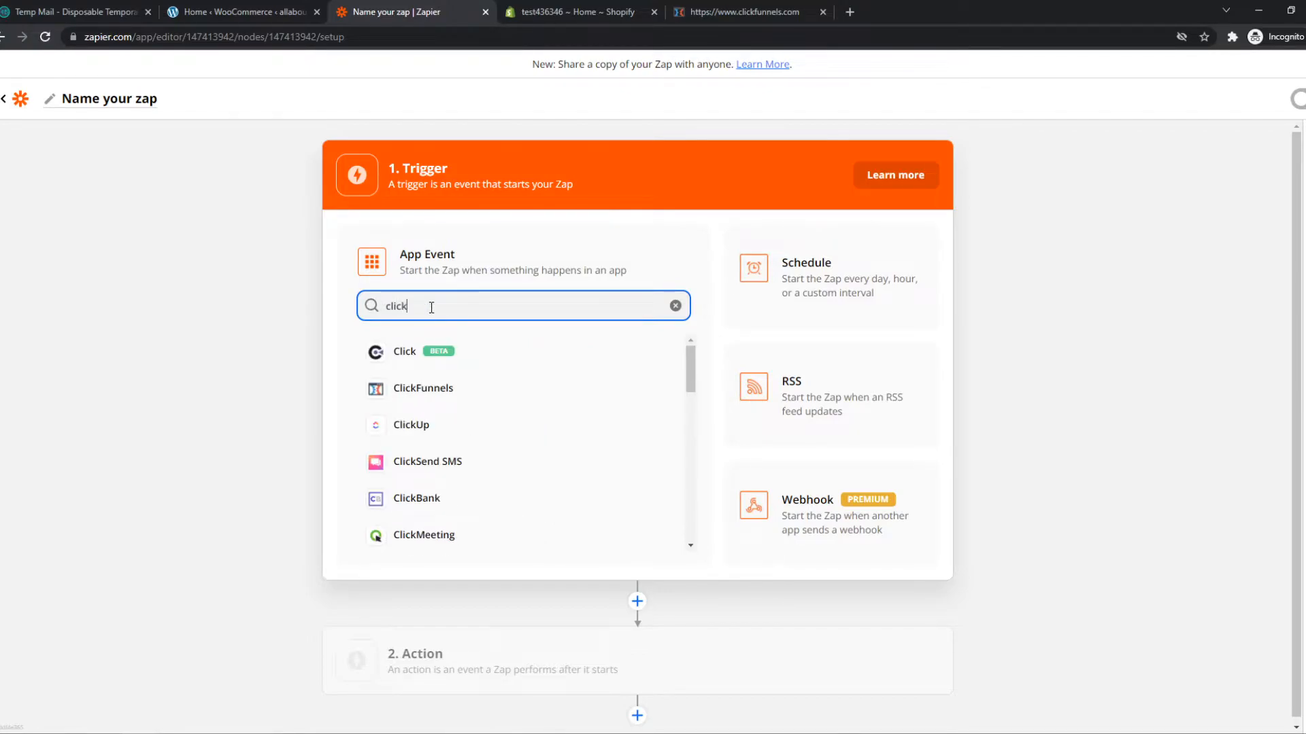
click(422, 388)
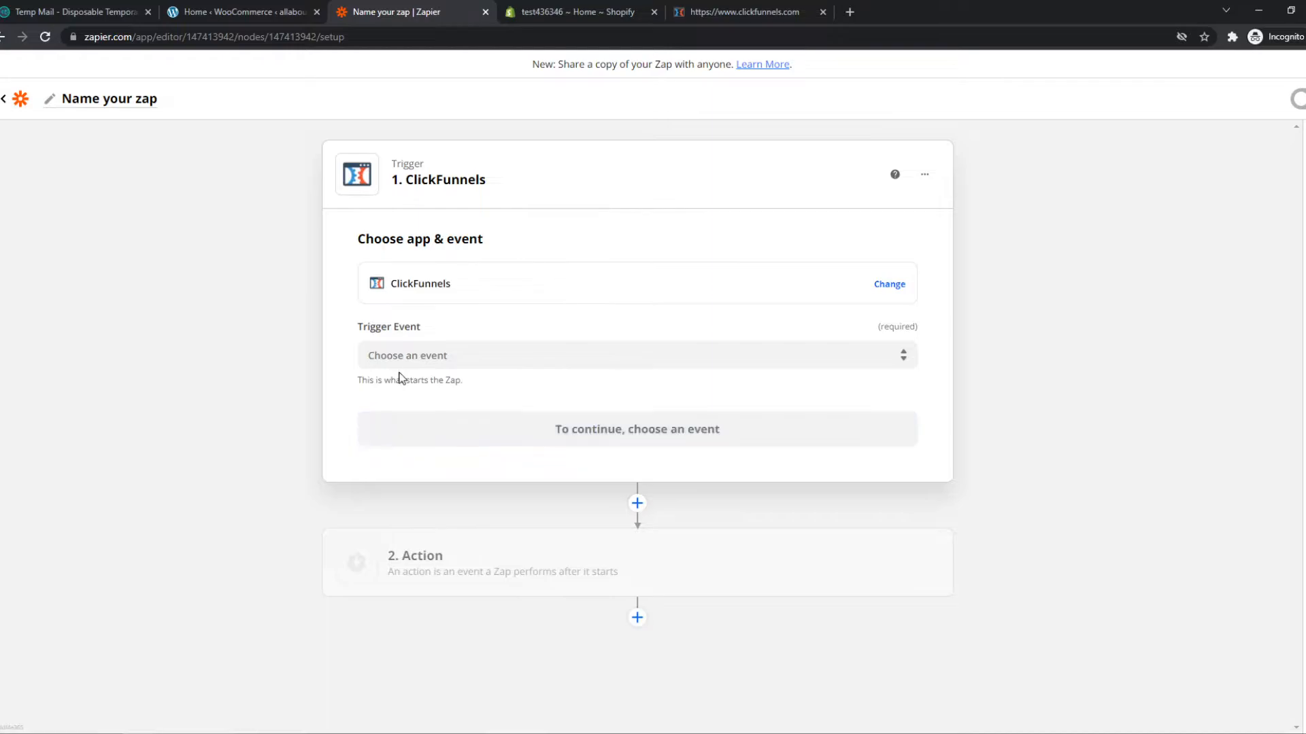
Step: Set the trigger event to New Successful Purchase and move to the action step
click(636, 355)
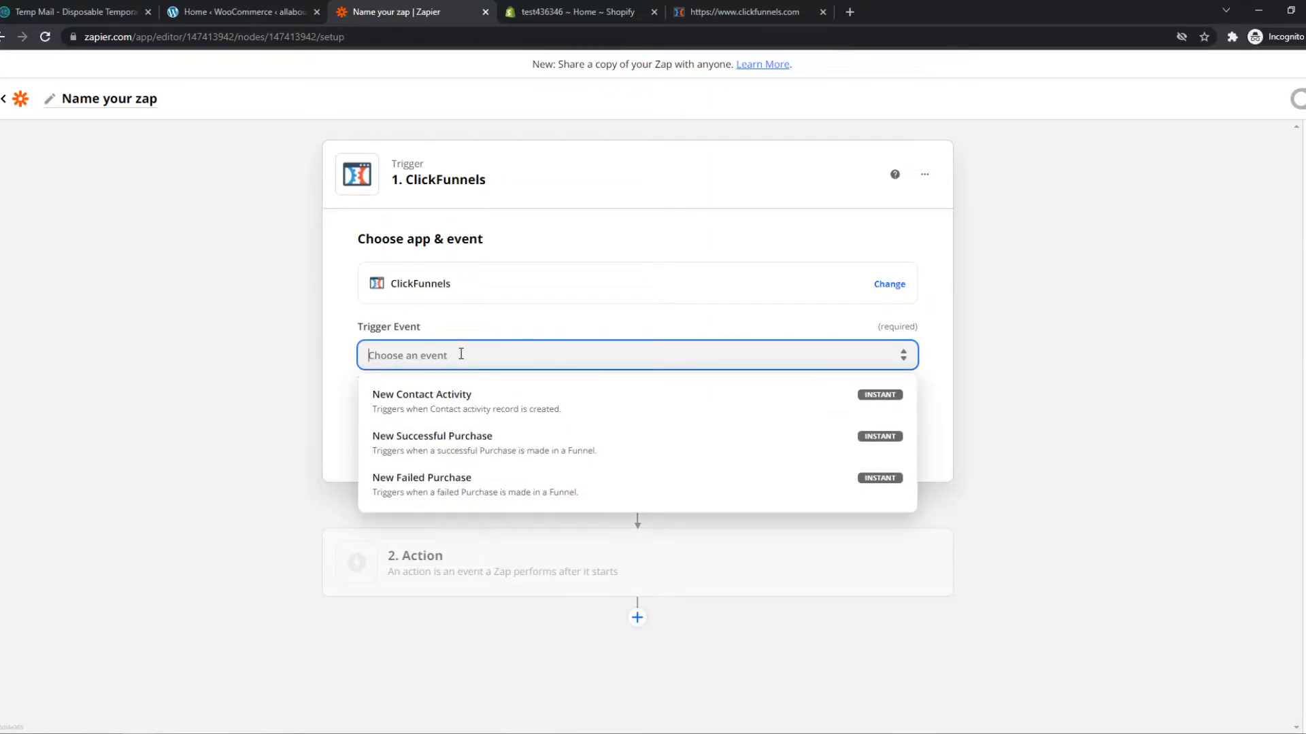
mouse_move(400, 443)
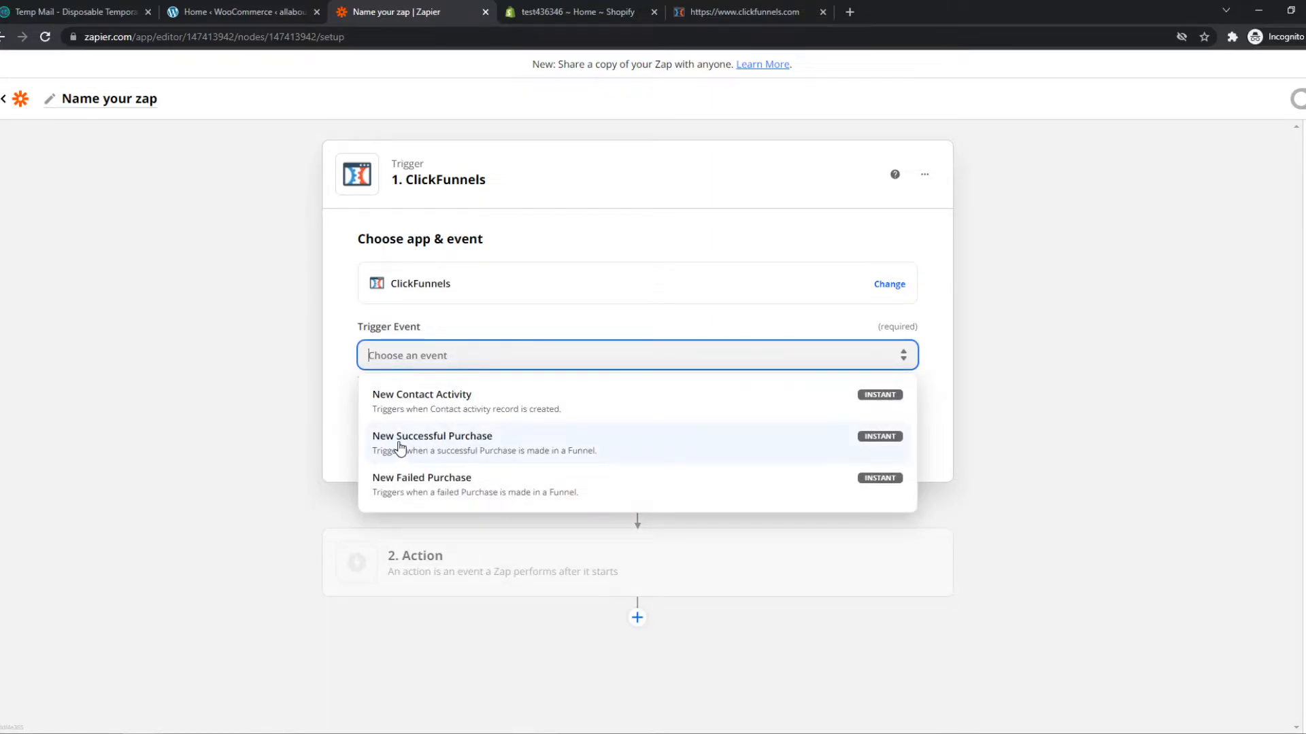
mouse_move(462, 443)
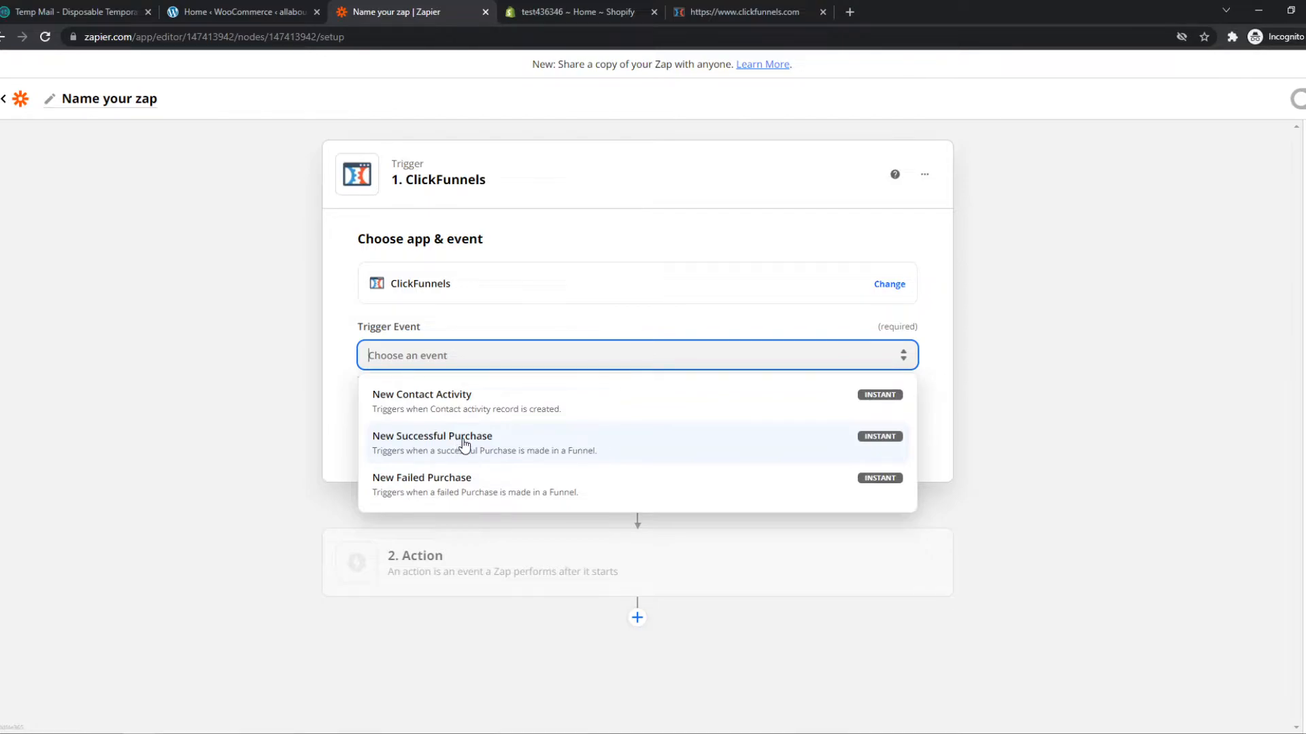
mouse_move(559, 442)
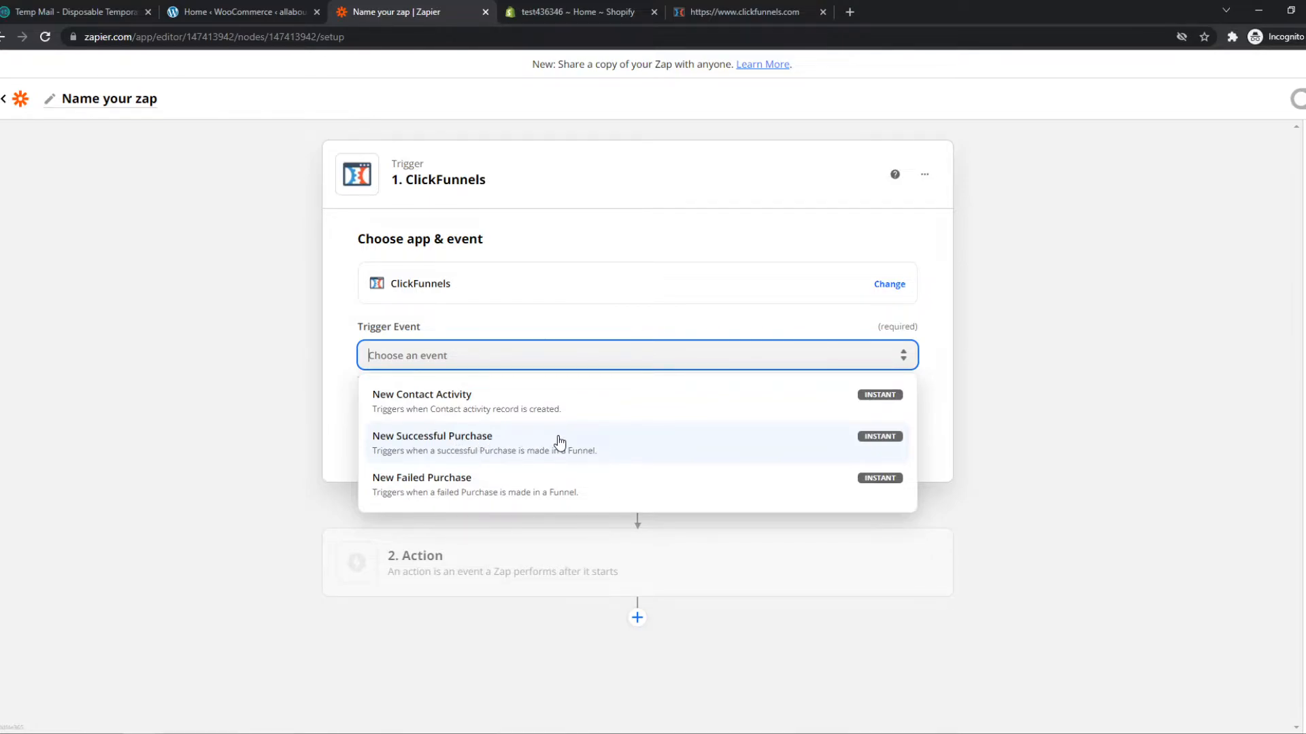
mouse_move(433, 427)
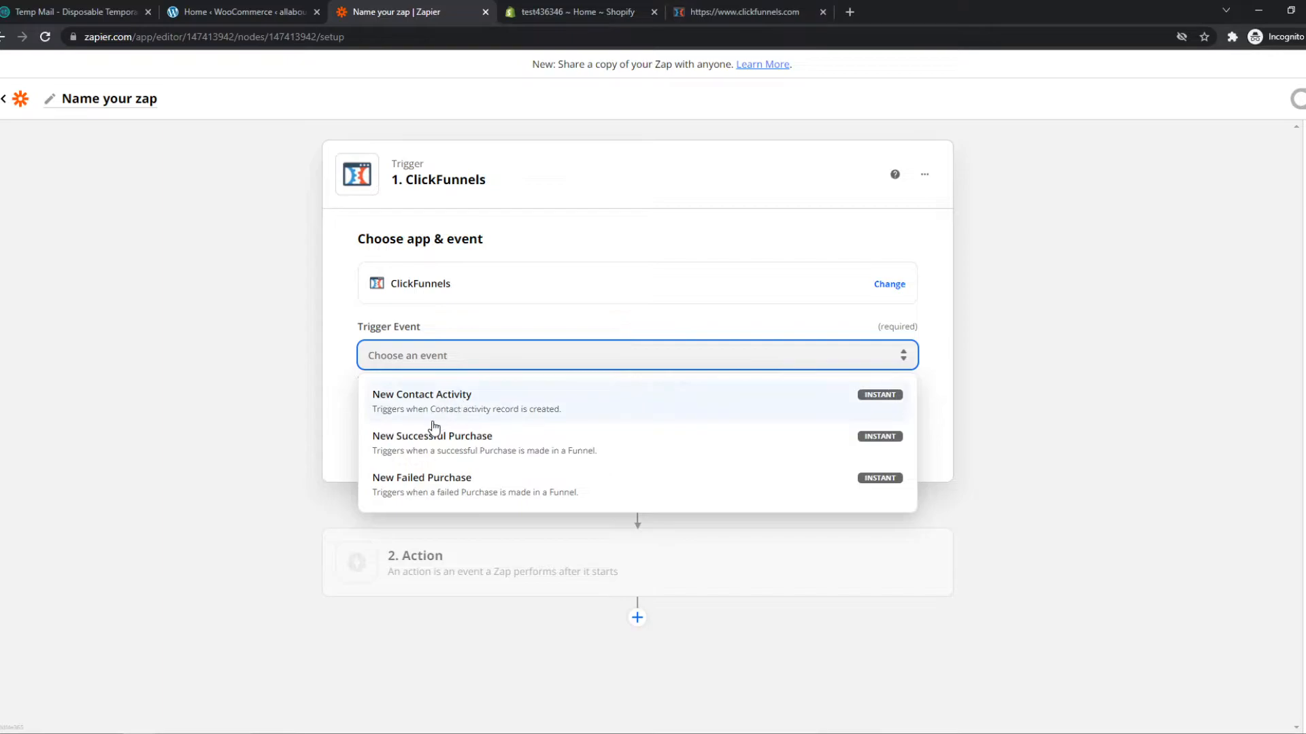
click(433, 435)
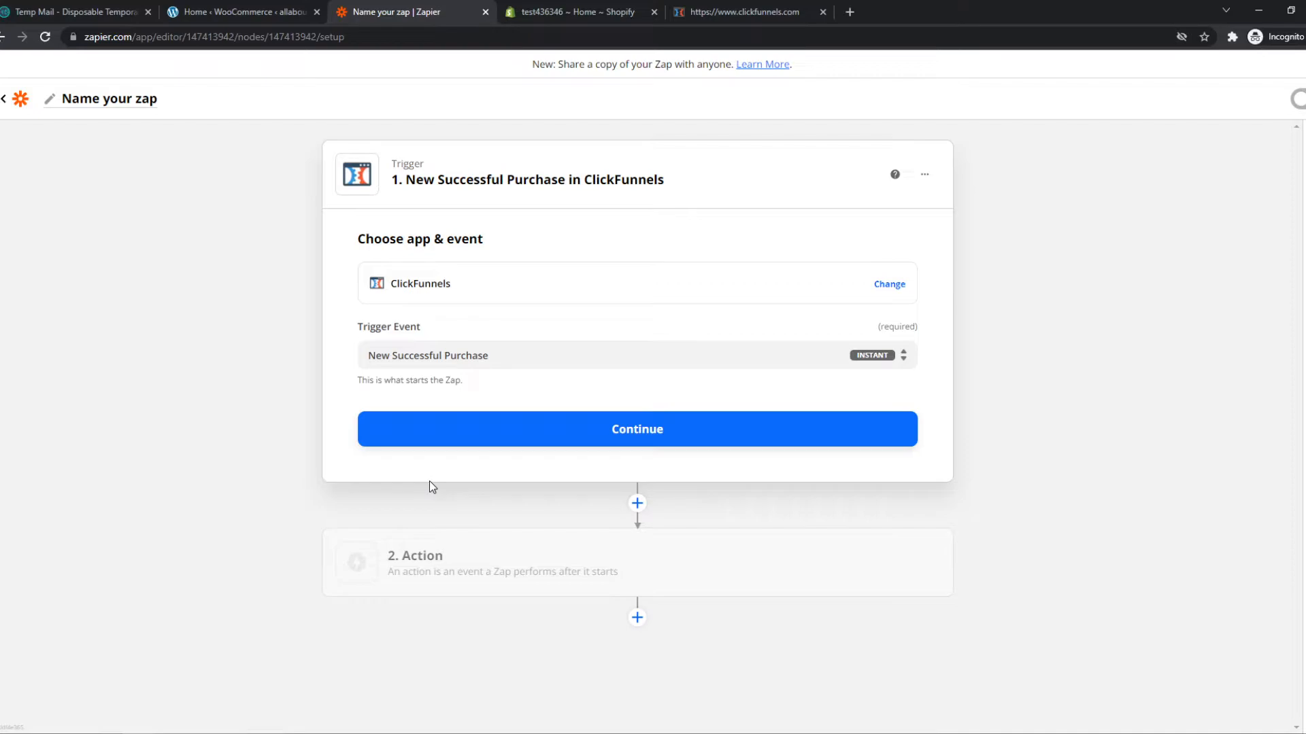
mouse_move(402, 158)
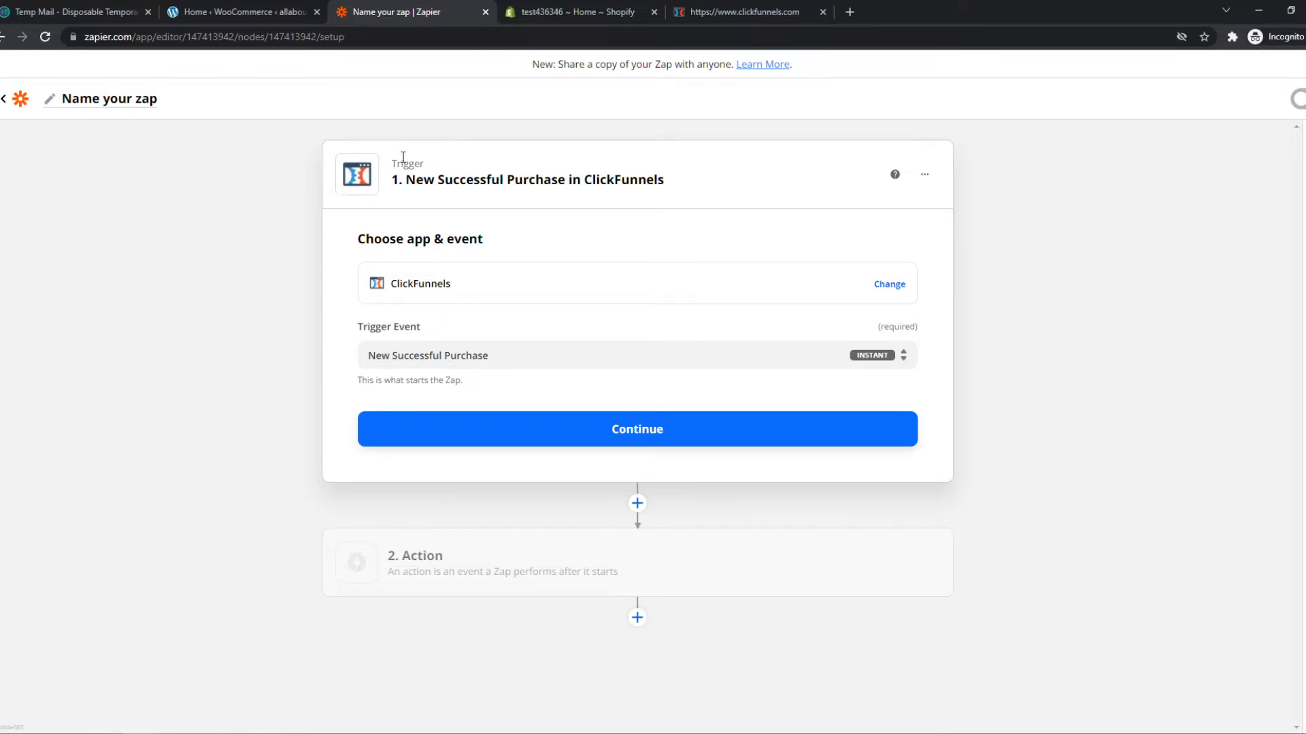
mouse_move(459, 334)
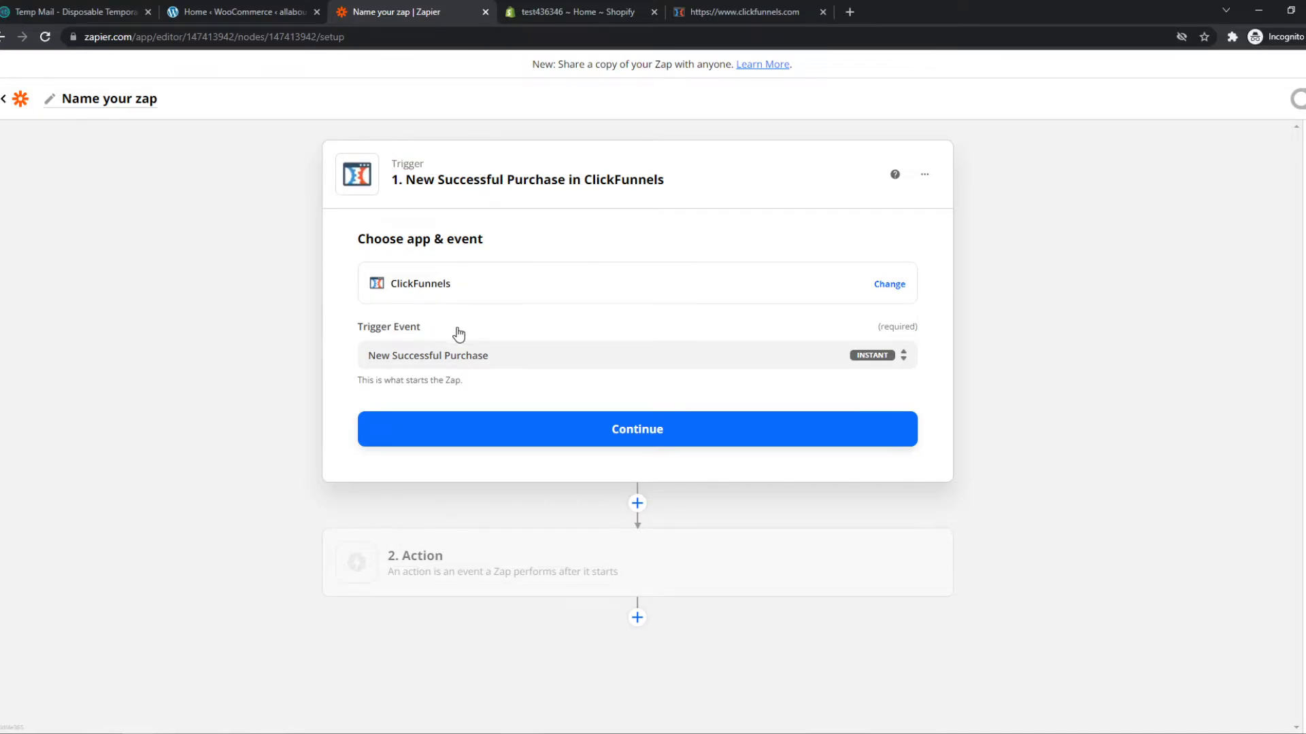
mouse_move(402, 315)
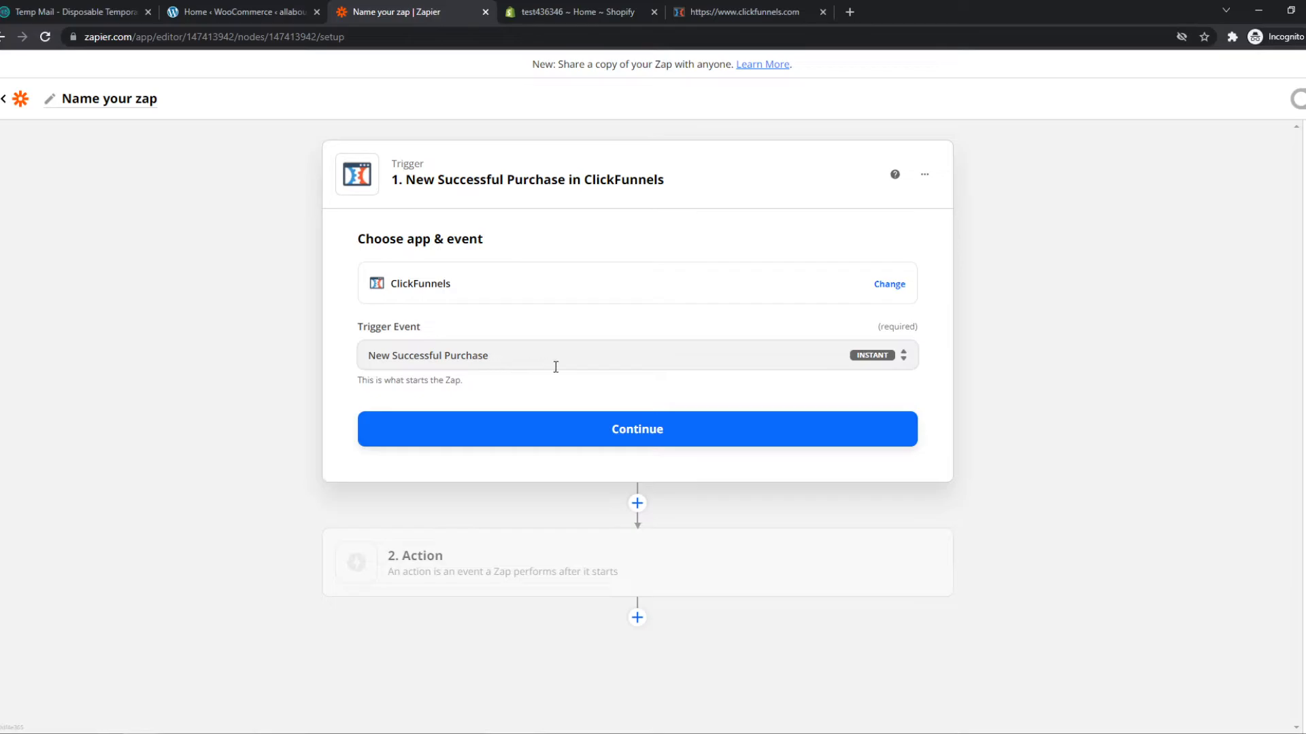
mouse_move(494, 556)
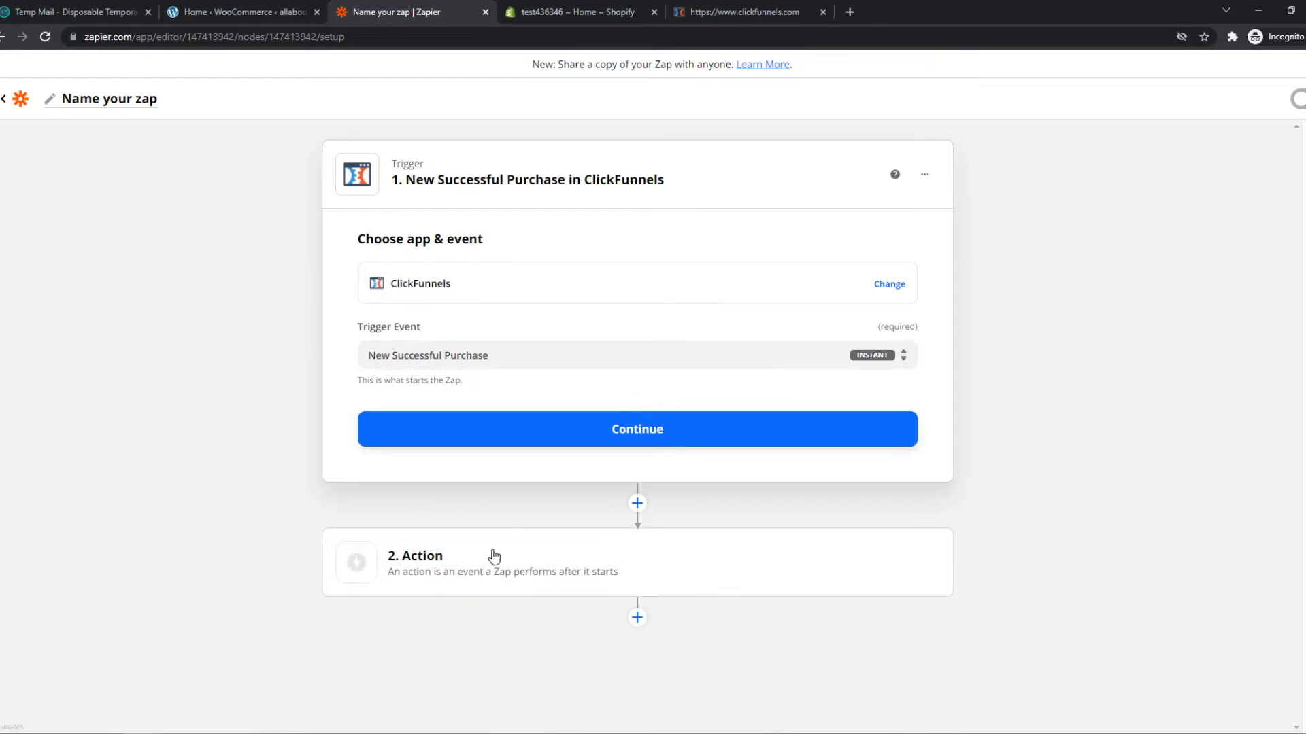
click(503, 562)
text(shopif)
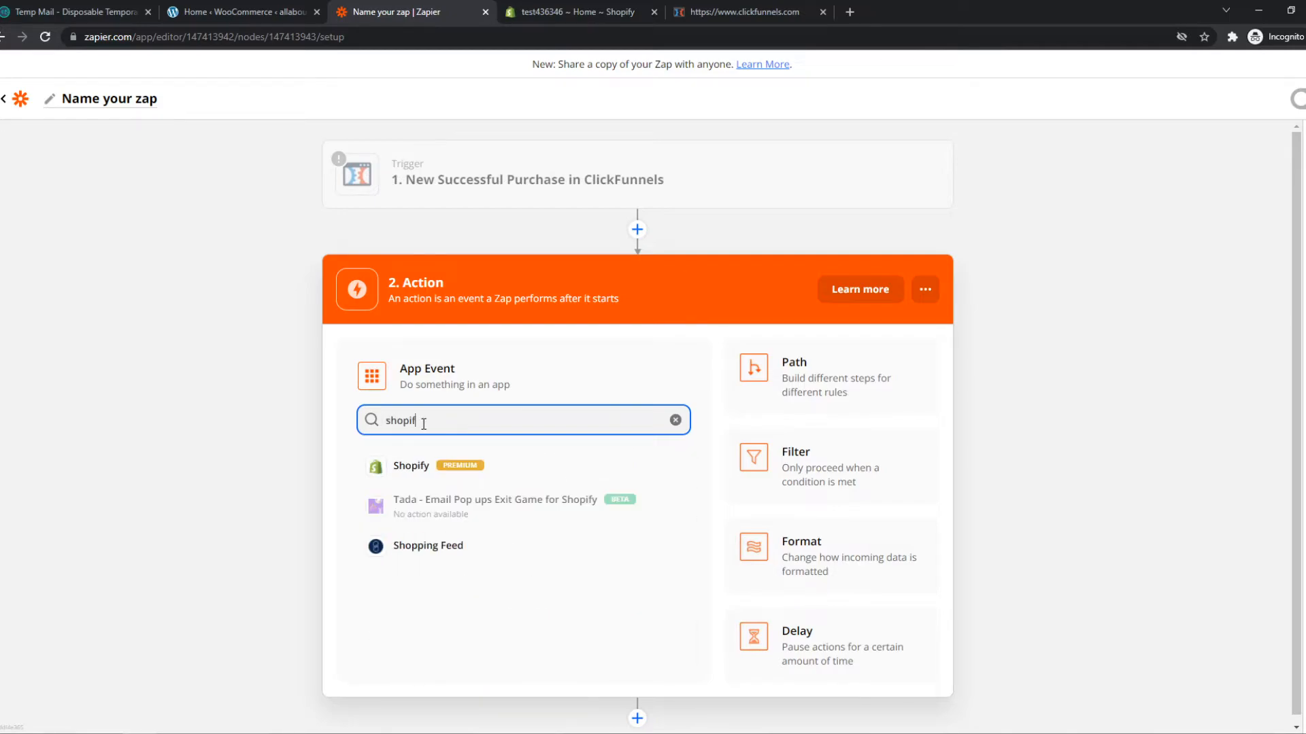
Step: Choose Shopify as the action app and bring up its action event list
click(410, 465)
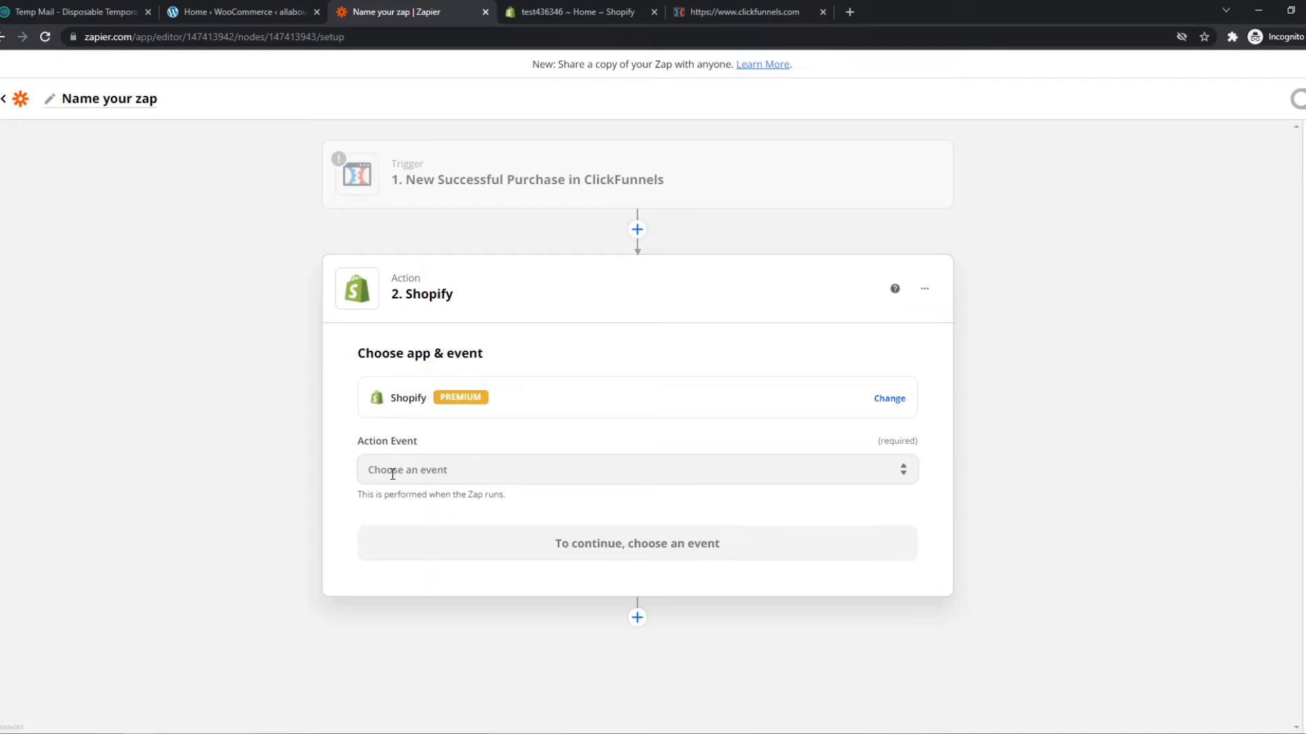
click(637, 469)
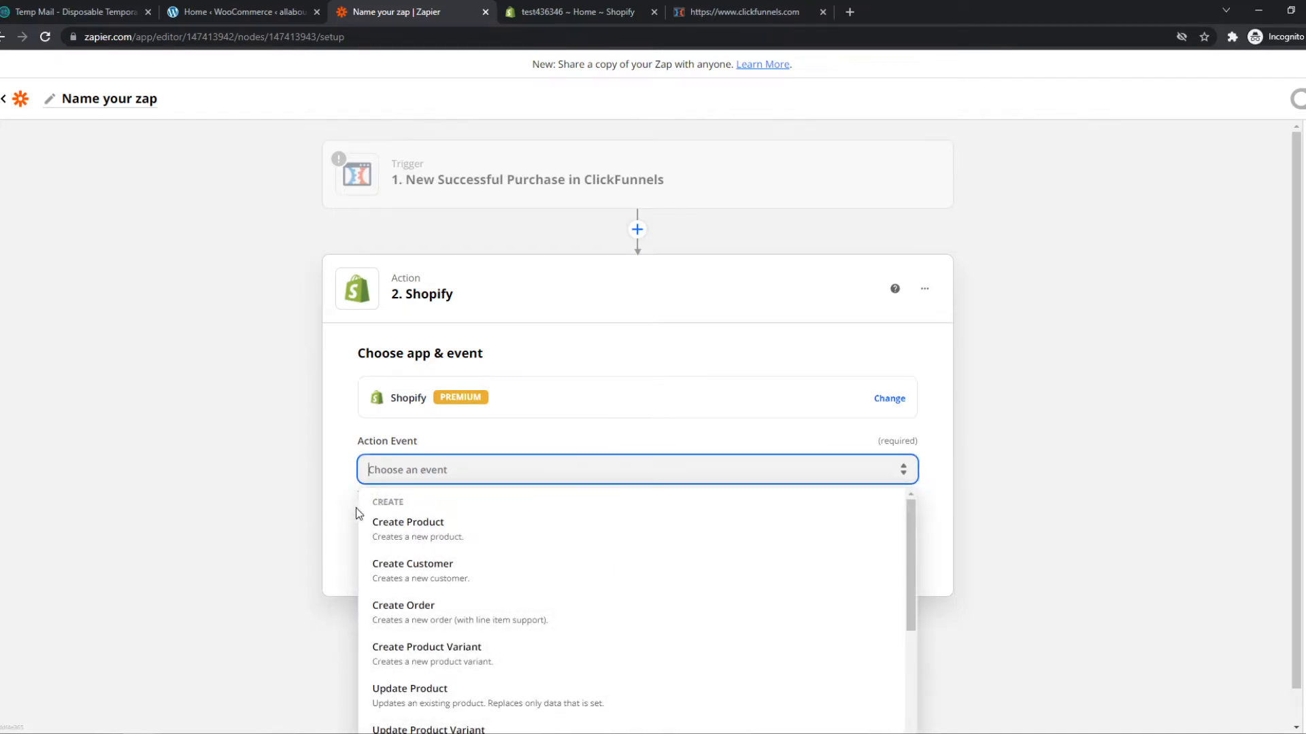
Step: Choose Update Inventory Quantity as the Shopify action event and continue to the account step
click(412, 570)
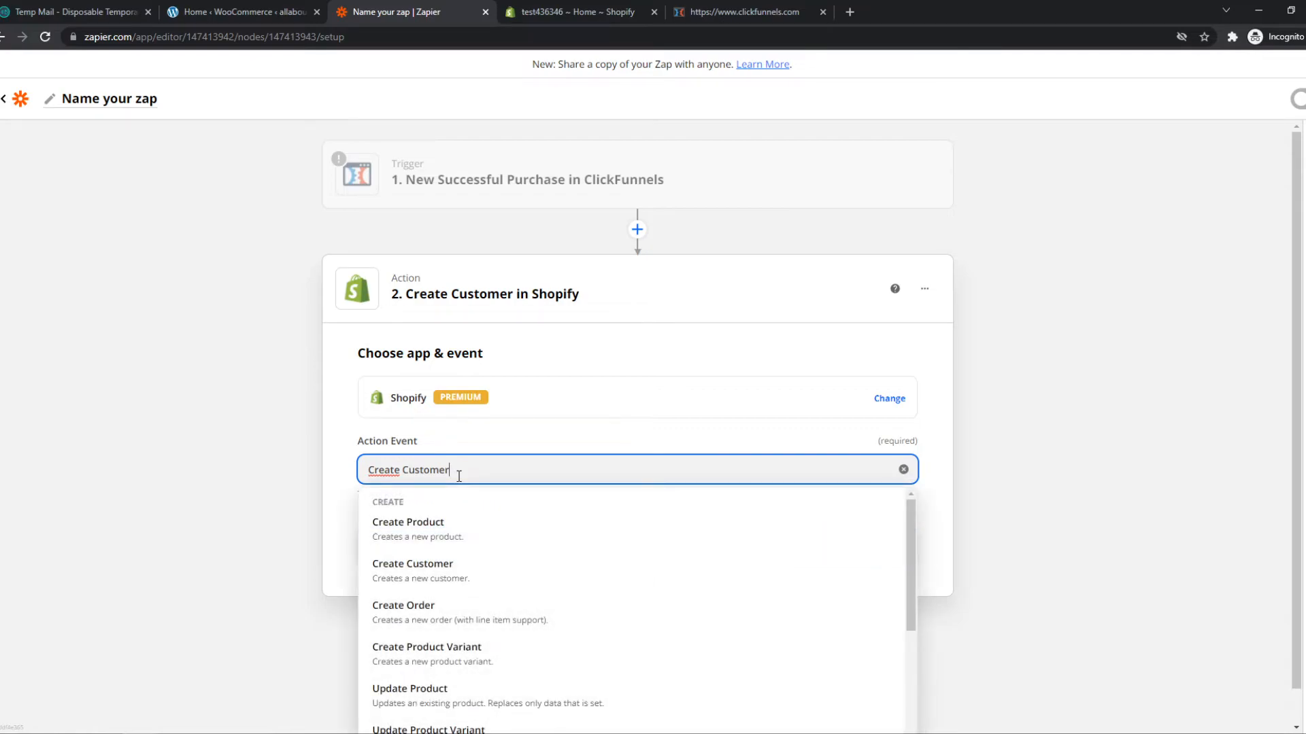
scroll(down, 3)
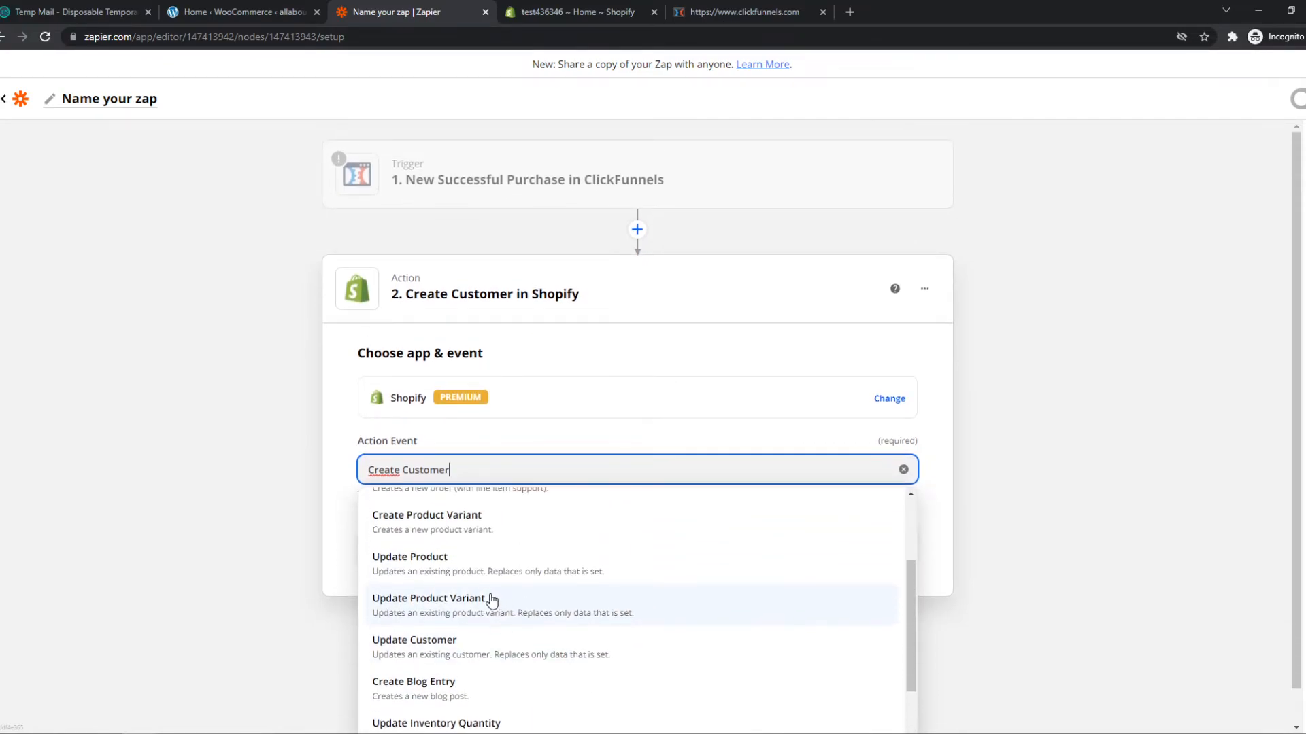
scroll(down, 3)
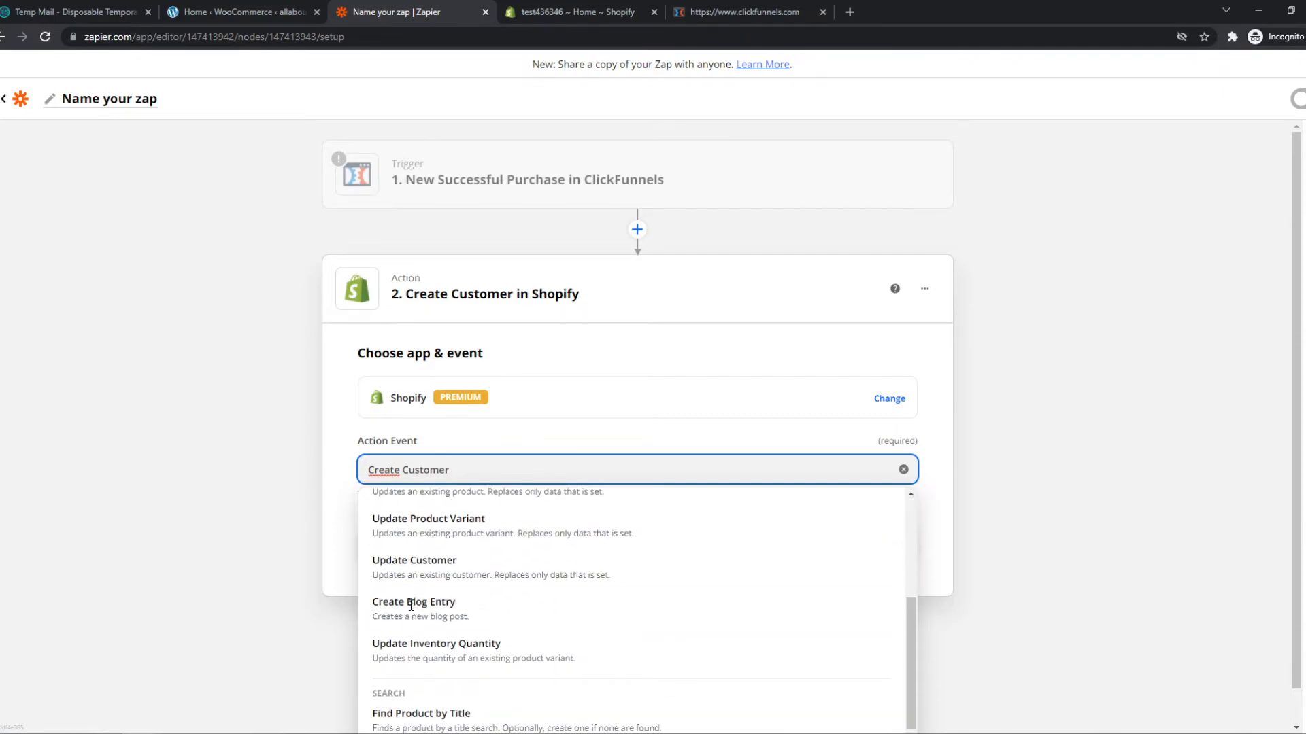
click(435, 650)
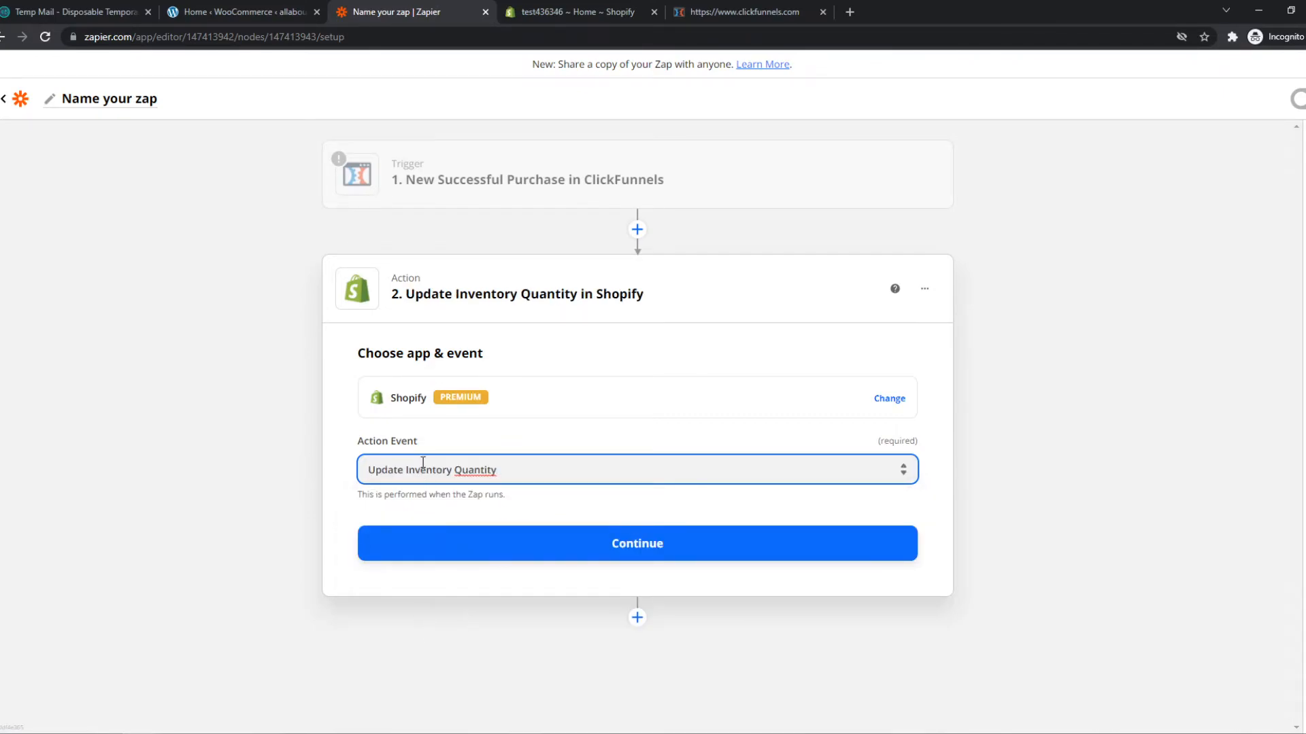
click(637, 542)
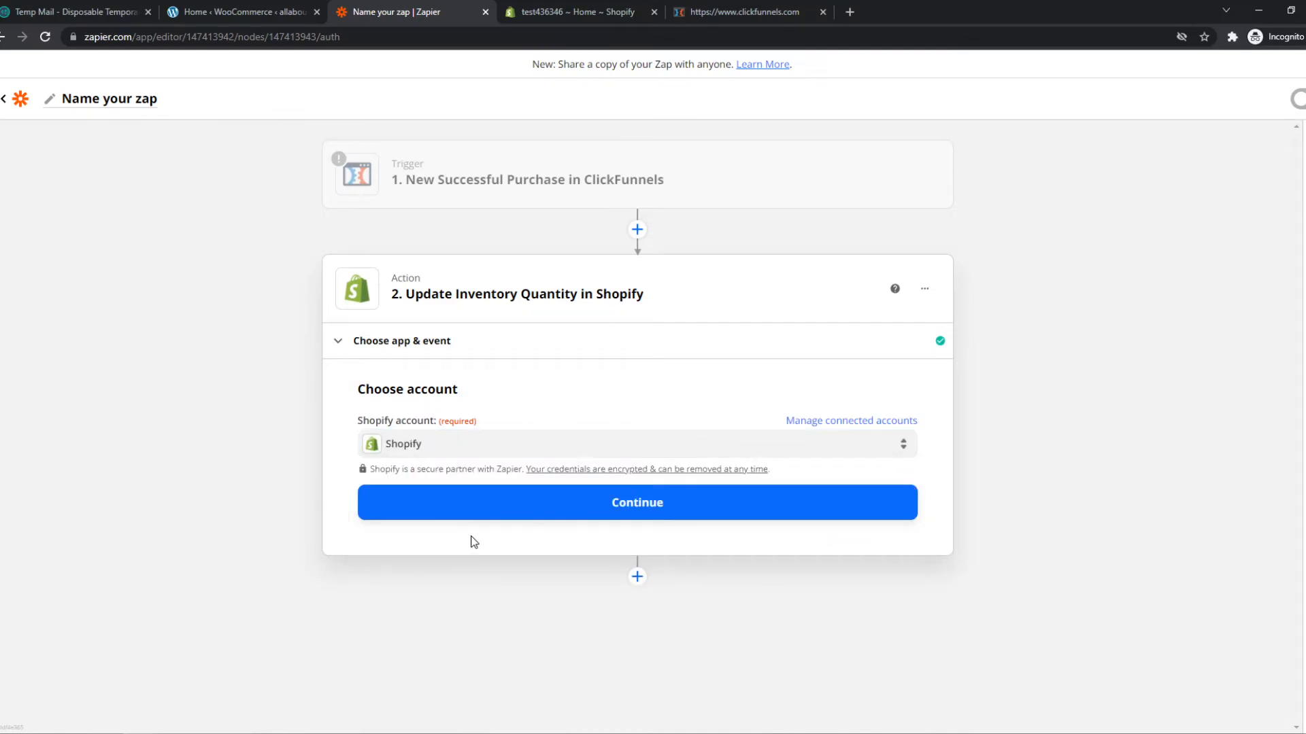
Step: Confirm the Shopify account and review the empty Location, Product and variant fields
click(636, 502)
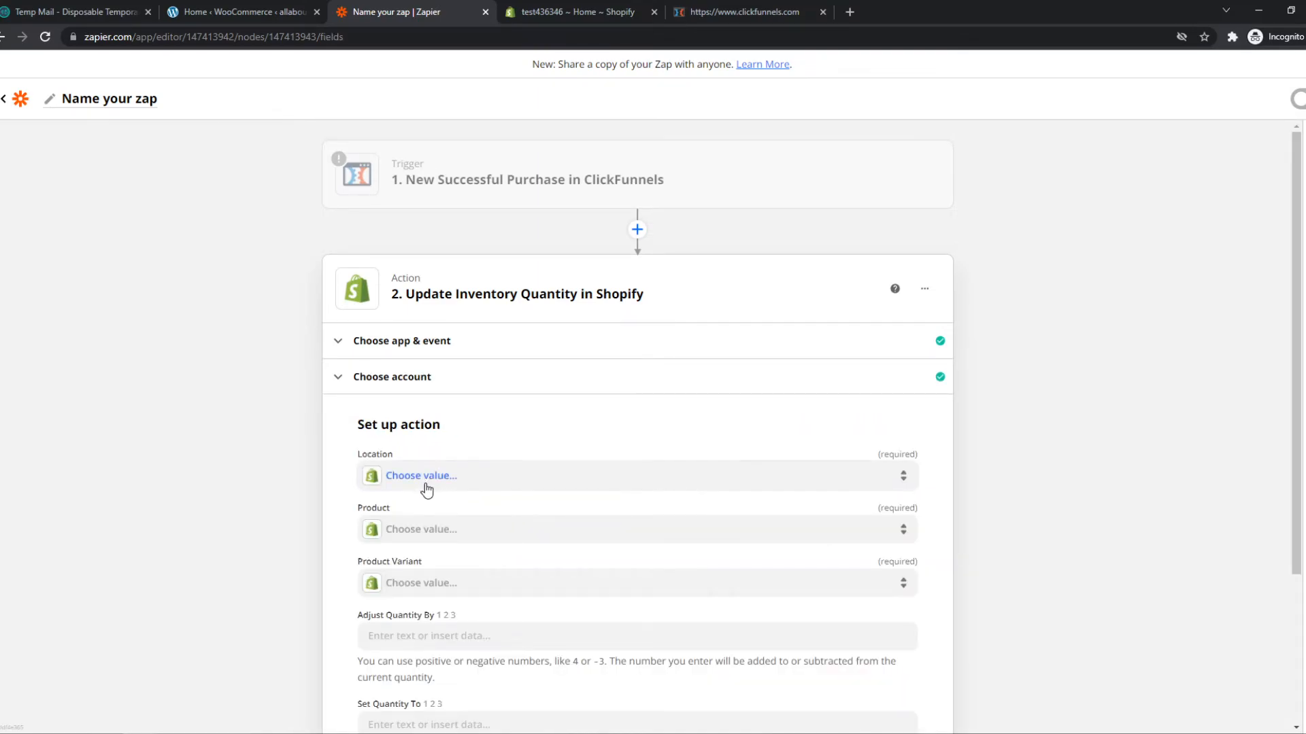
scroll(down, 3)
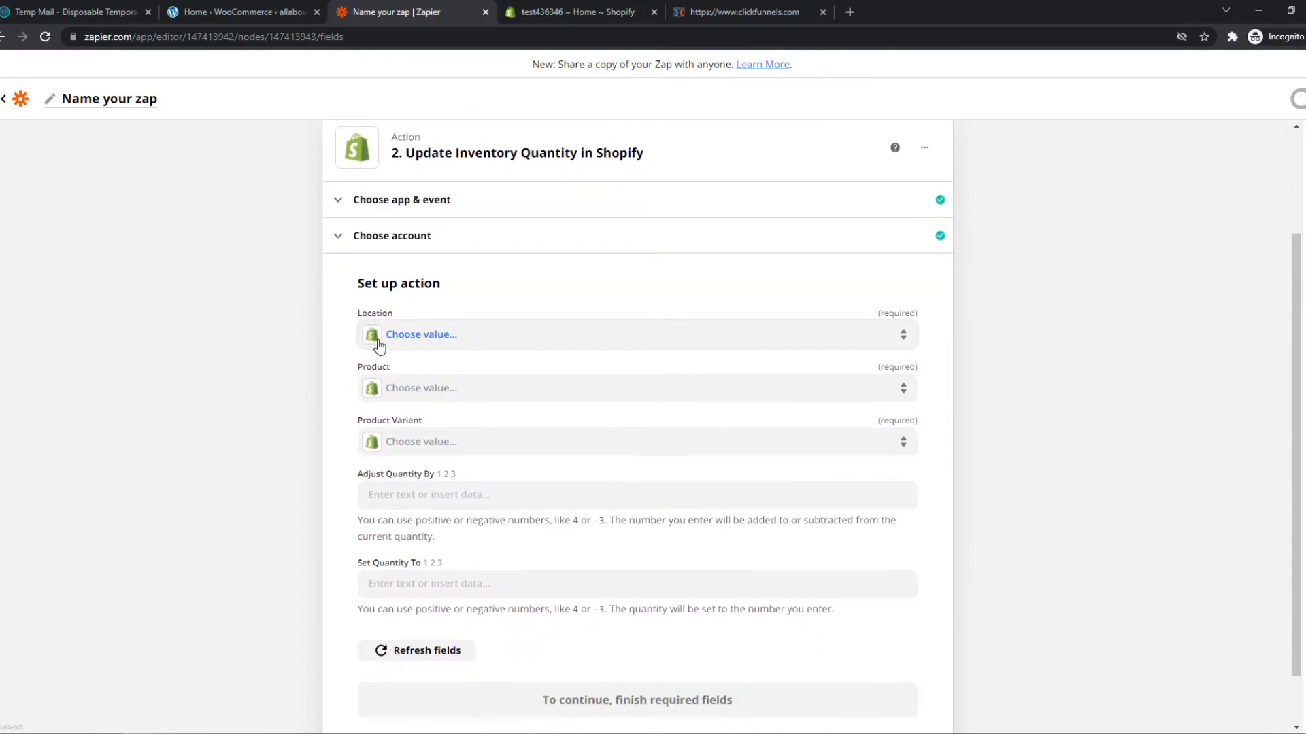
scroll(down, 3)
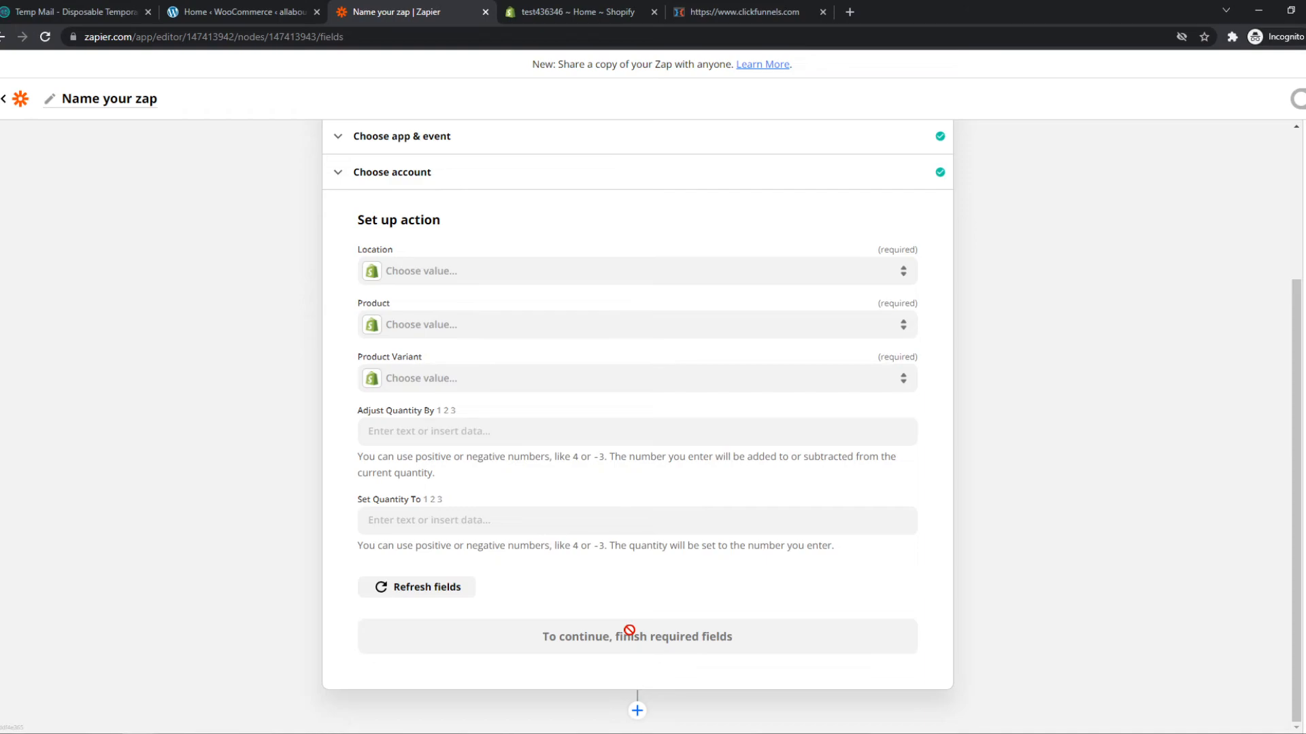
scroll(up, 3)
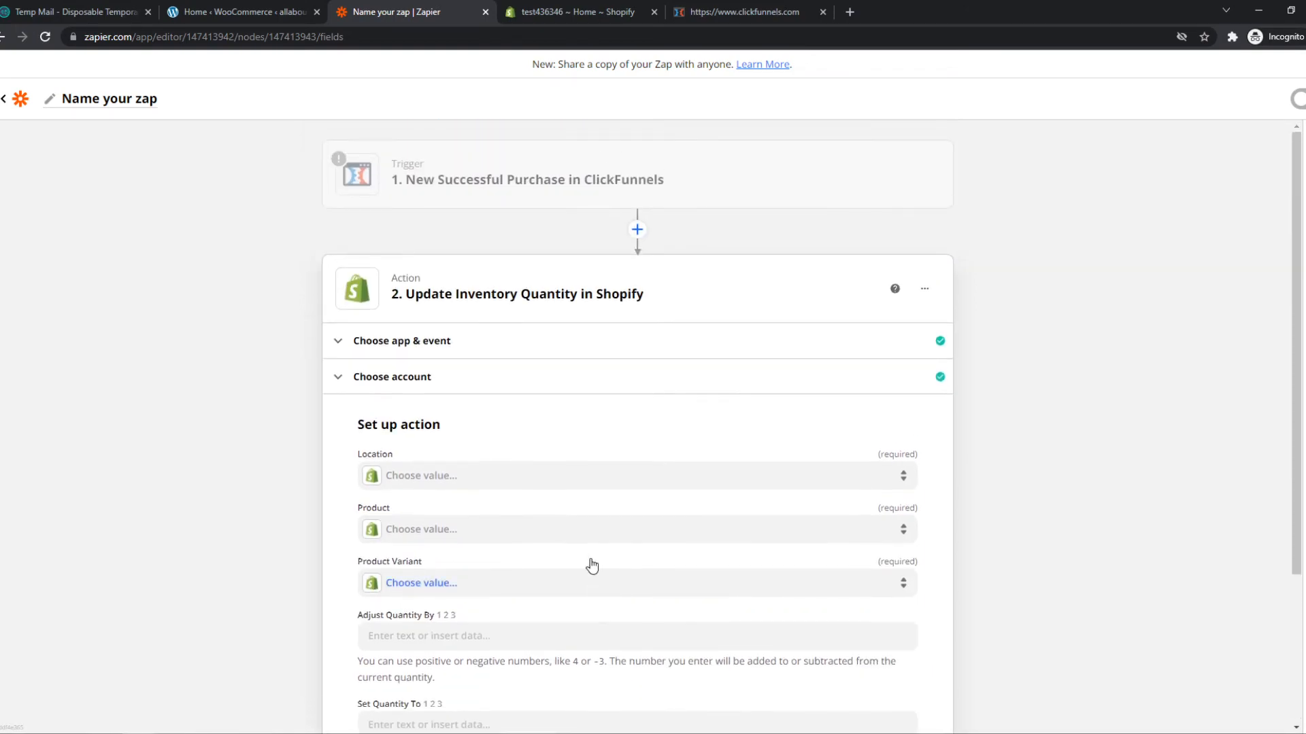
mouse_move(165, 246)
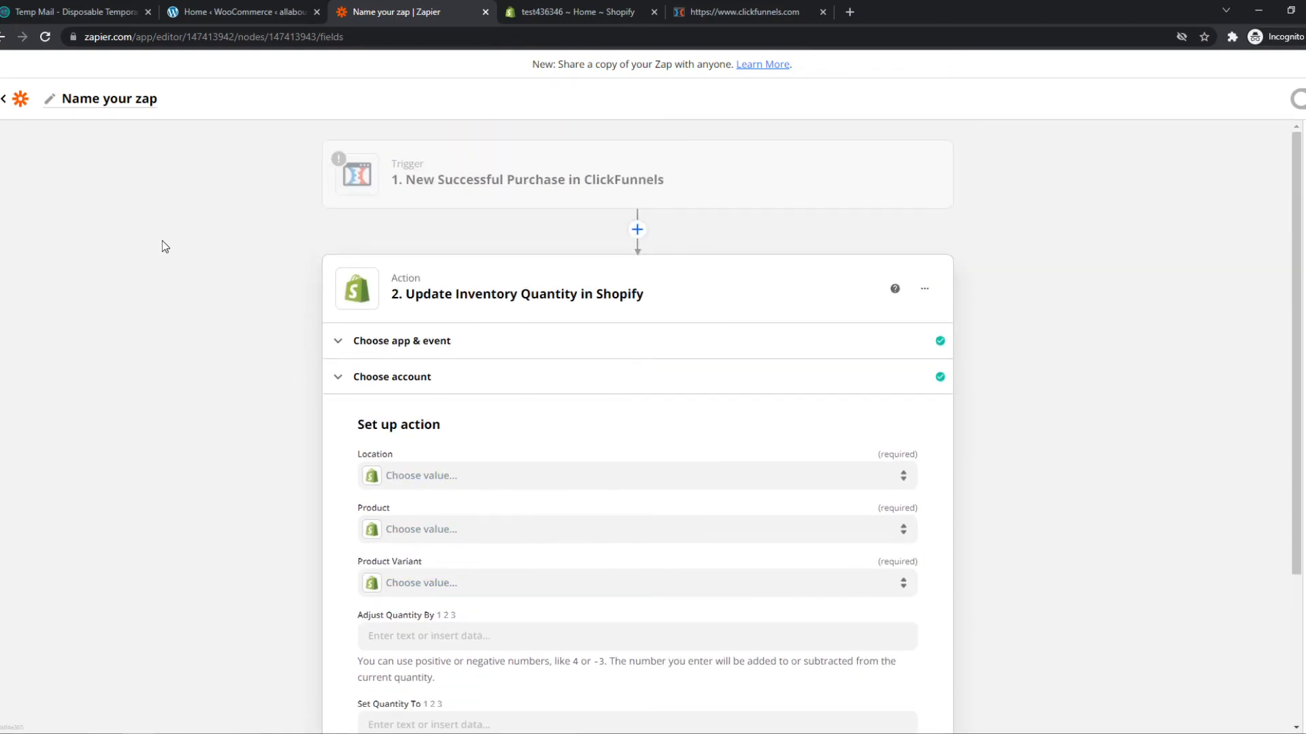